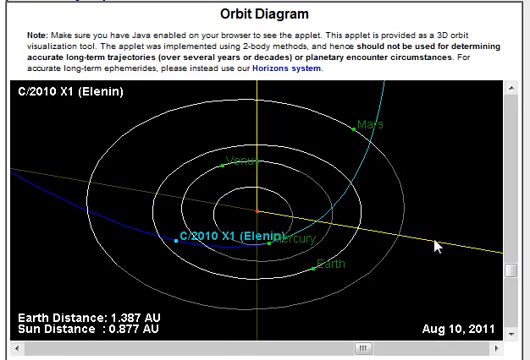
{"action": "mouse_move", "coordinate": [437, 248]}
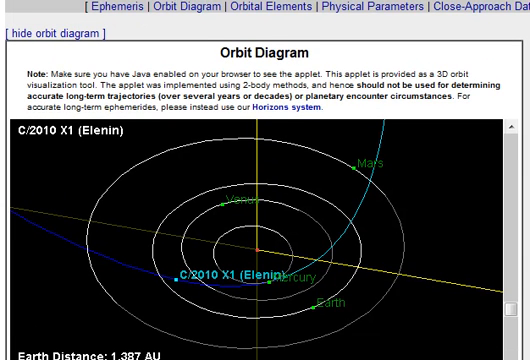
Scroll down the page while the Orbit Diagram advances Elenin toward Earth
{"action": "scroll", "scroll_direction": "down", "scroll_amount": 3}
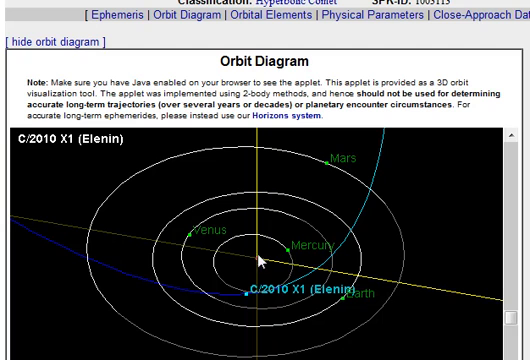
{"action": "mouse_move", "coordinate": [325, 290]}
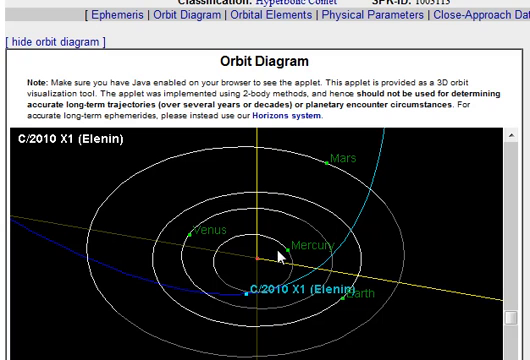
{"action": "mouse_move", "coordinate": [280, 255]}
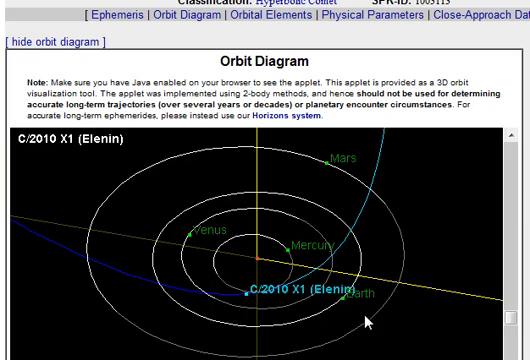
{"action": "mouse_move", "coordinate": [262, 259]}
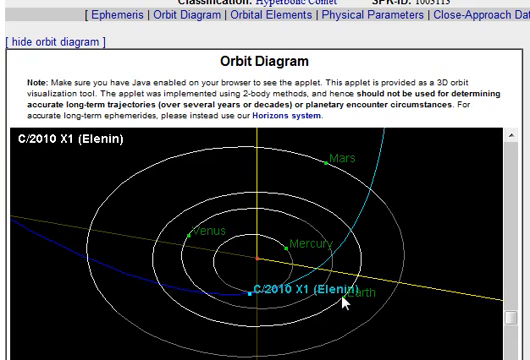
{"action": "mouse_move", "coordinate": [263, 268]}
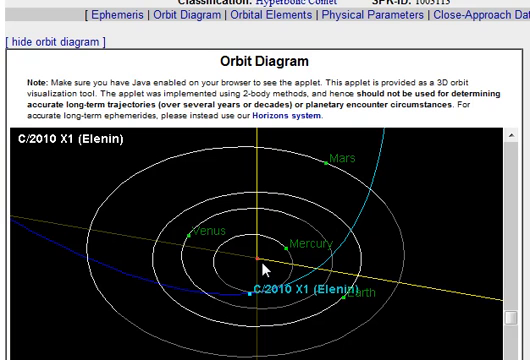
{"action": "mouse_move", "coordinate": [263, 268]}
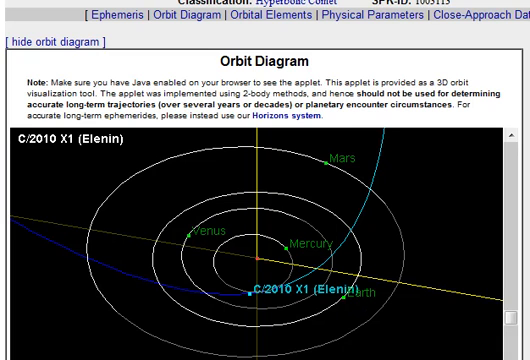
{"action": "mouse_move", "coordinate": [358, 318]}
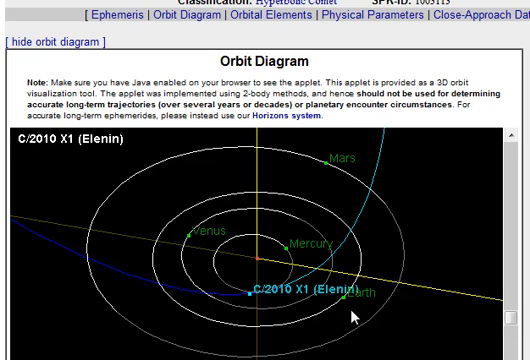
{"action": "mouse_move", "coordinate": [383, 307]}
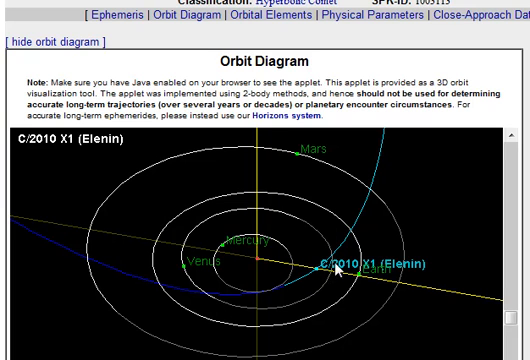
{"action": "mouse_move", "coordinate": [340, 268]}
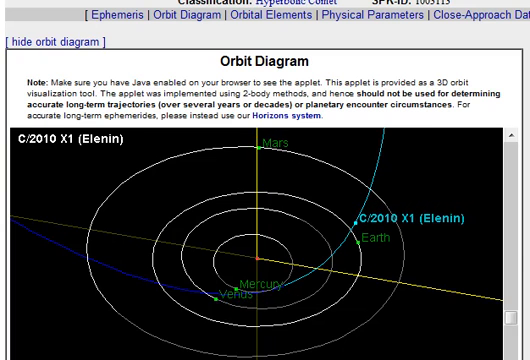
Scroll back up once Elenin has moved just outside Earth's orbit
{"action": "scroll", "scroll_direction": "up", "scroll_amount": 3}
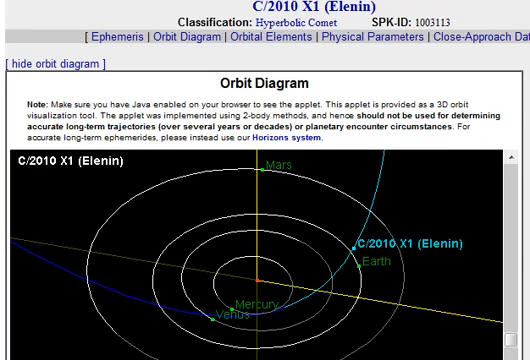
{"action": "scroll", "scroll_direction": "down", "scroll_amount": 3}
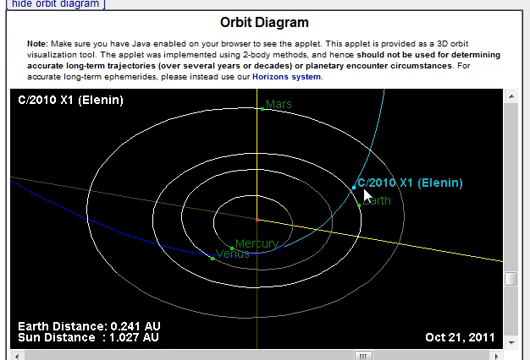
{"action": "mouse_move", "coordinate": [307, 217]}
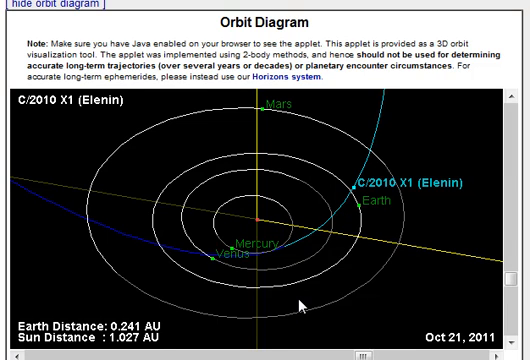
{"action": "mouse_move", "coordinate": [345, 212]}
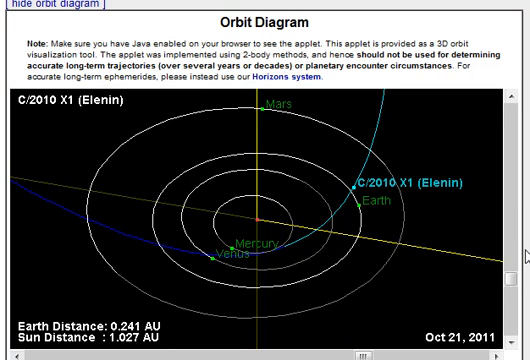
{"action": "mouse_move", "coordinate": [525, 255]}
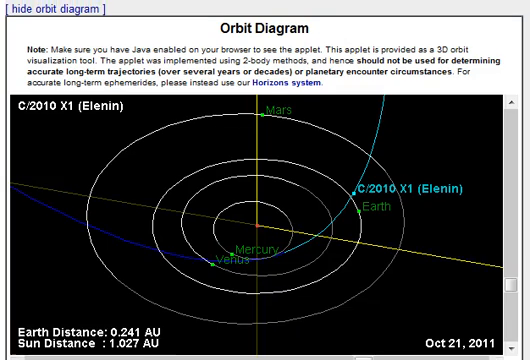
Step the date back past Oct 3 to Sep 25, 2011 (0.41 AU from Earth, 0.594 AU from Sun)
{"action": "scroll", "scroll_direction": "down", "scroll_amount": 3}
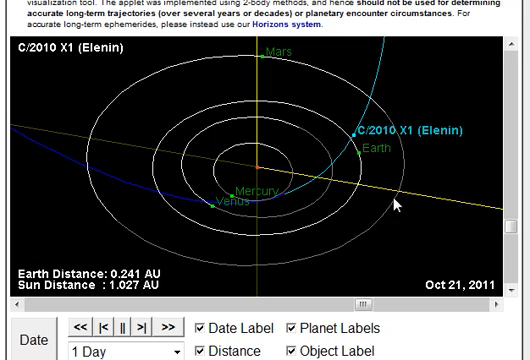
{"action": "mouse_move", "coordinate": [360, 143]}
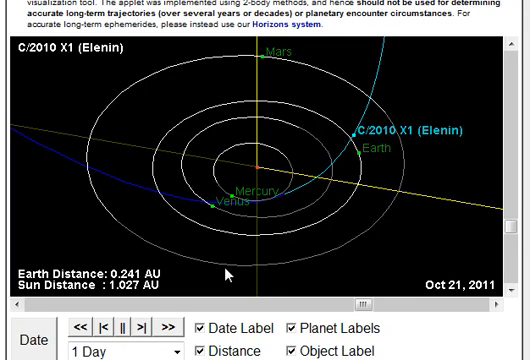
{"action": "mouse_move", "coordinate": [357, 62]}
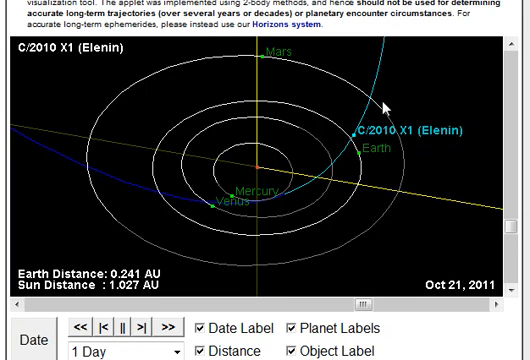
{"action": "left_click", "coordinate": [100, 331]}
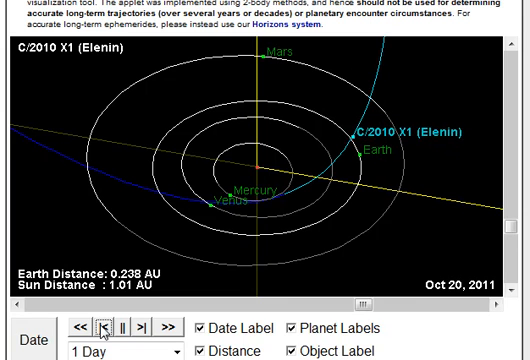
{"action": "left_click", "coordinate": [100, 328]}
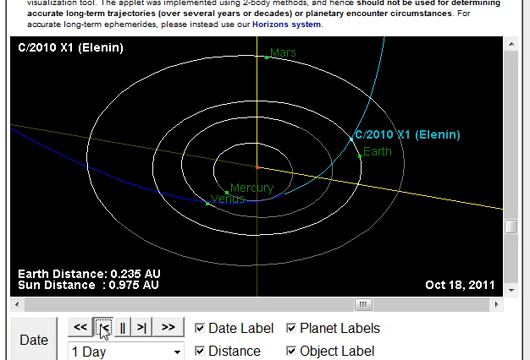
{"action": "left_click", "coordinate": [102, 326]}
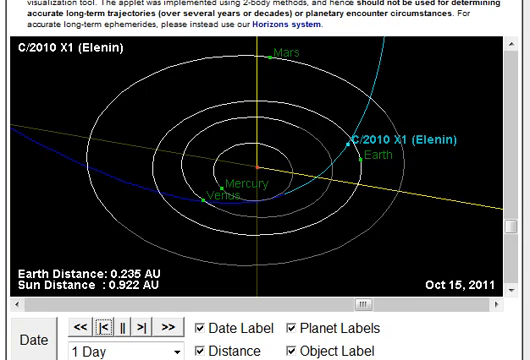
{"action": "left_click", "coordinate": [98, 328]}
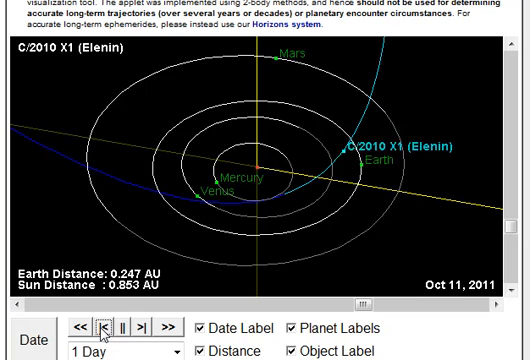
{"action": "left_click", "coordinate": [99, 327]}
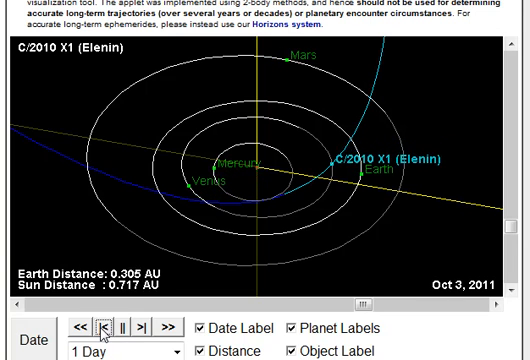
{"action": "left_click", "coordinate": [102, 327]}
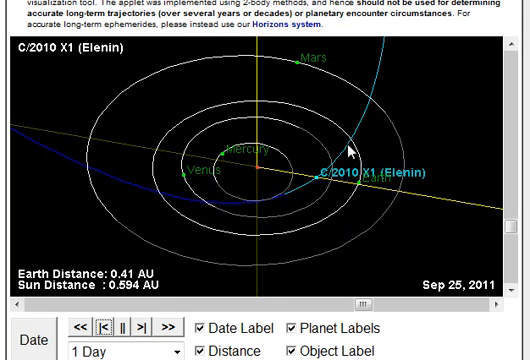
{"action": "mouse_move", "coordinate": [330, 190]}
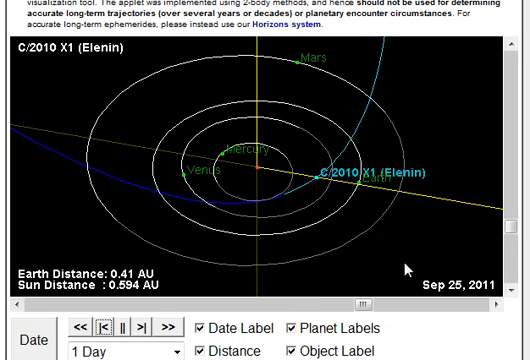
Step the date forward to Oct 15, 2011: Elenin 0.235 AU from Earth, 0.922 AU from Sun
{"action": "left_click", "coordinate": [142, 326]}
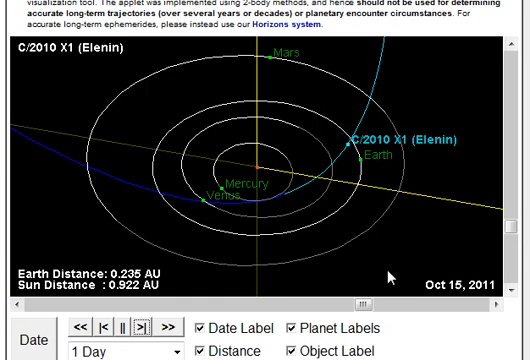
{"action": "mouse_move", "coordinate": [348, 143]}
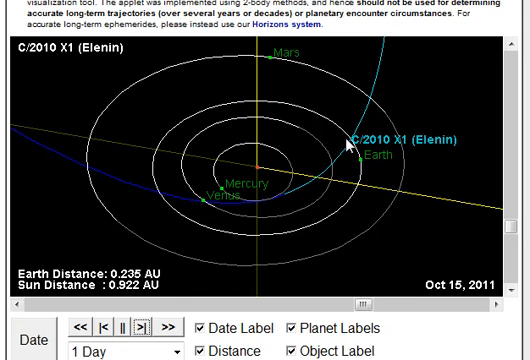
{"action": "mouse_move", "coordinate": [375, 139]}
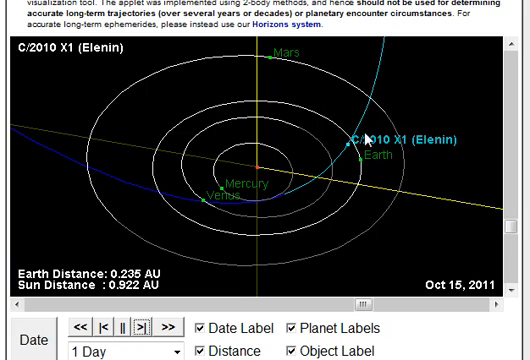
{"action": "mouse_move", "coordinate": [432, 197]}
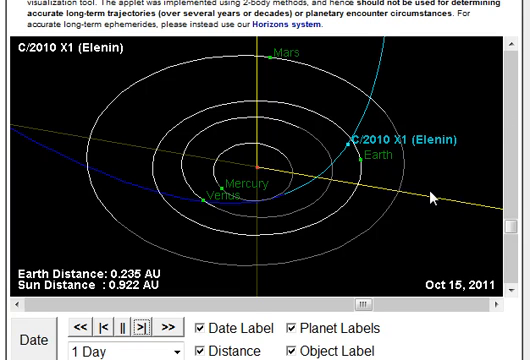